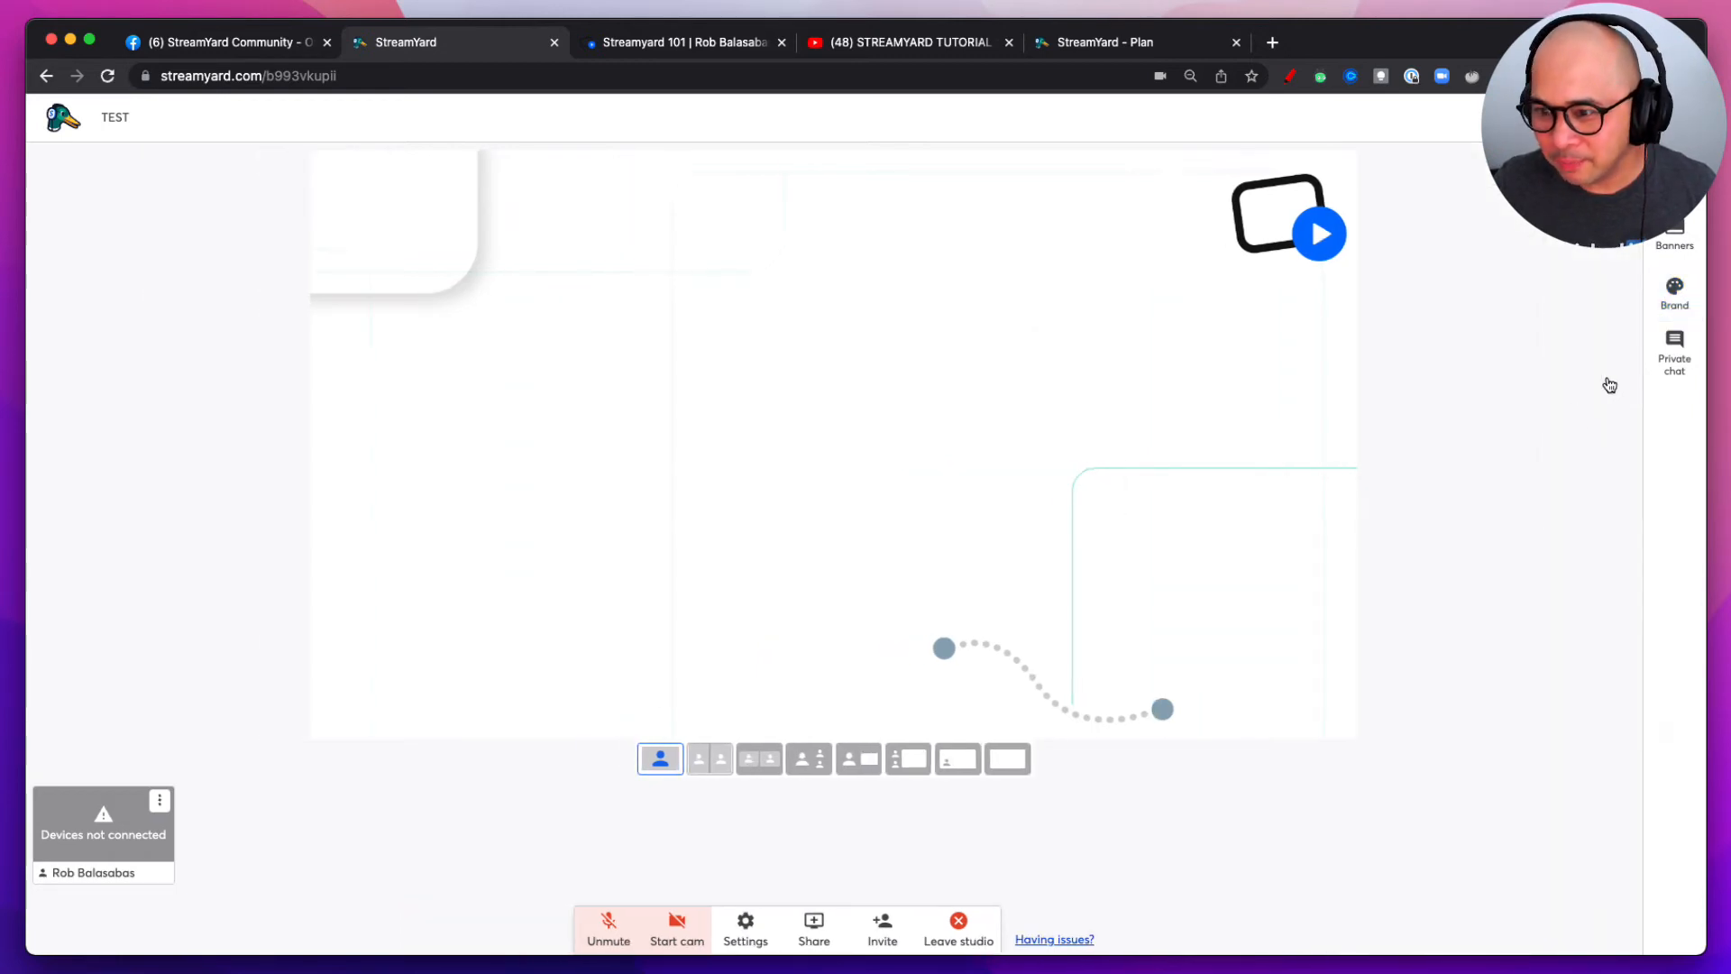
Show the Brand panel's Video clips and background options for the current brand.
left_click(1673, 292)
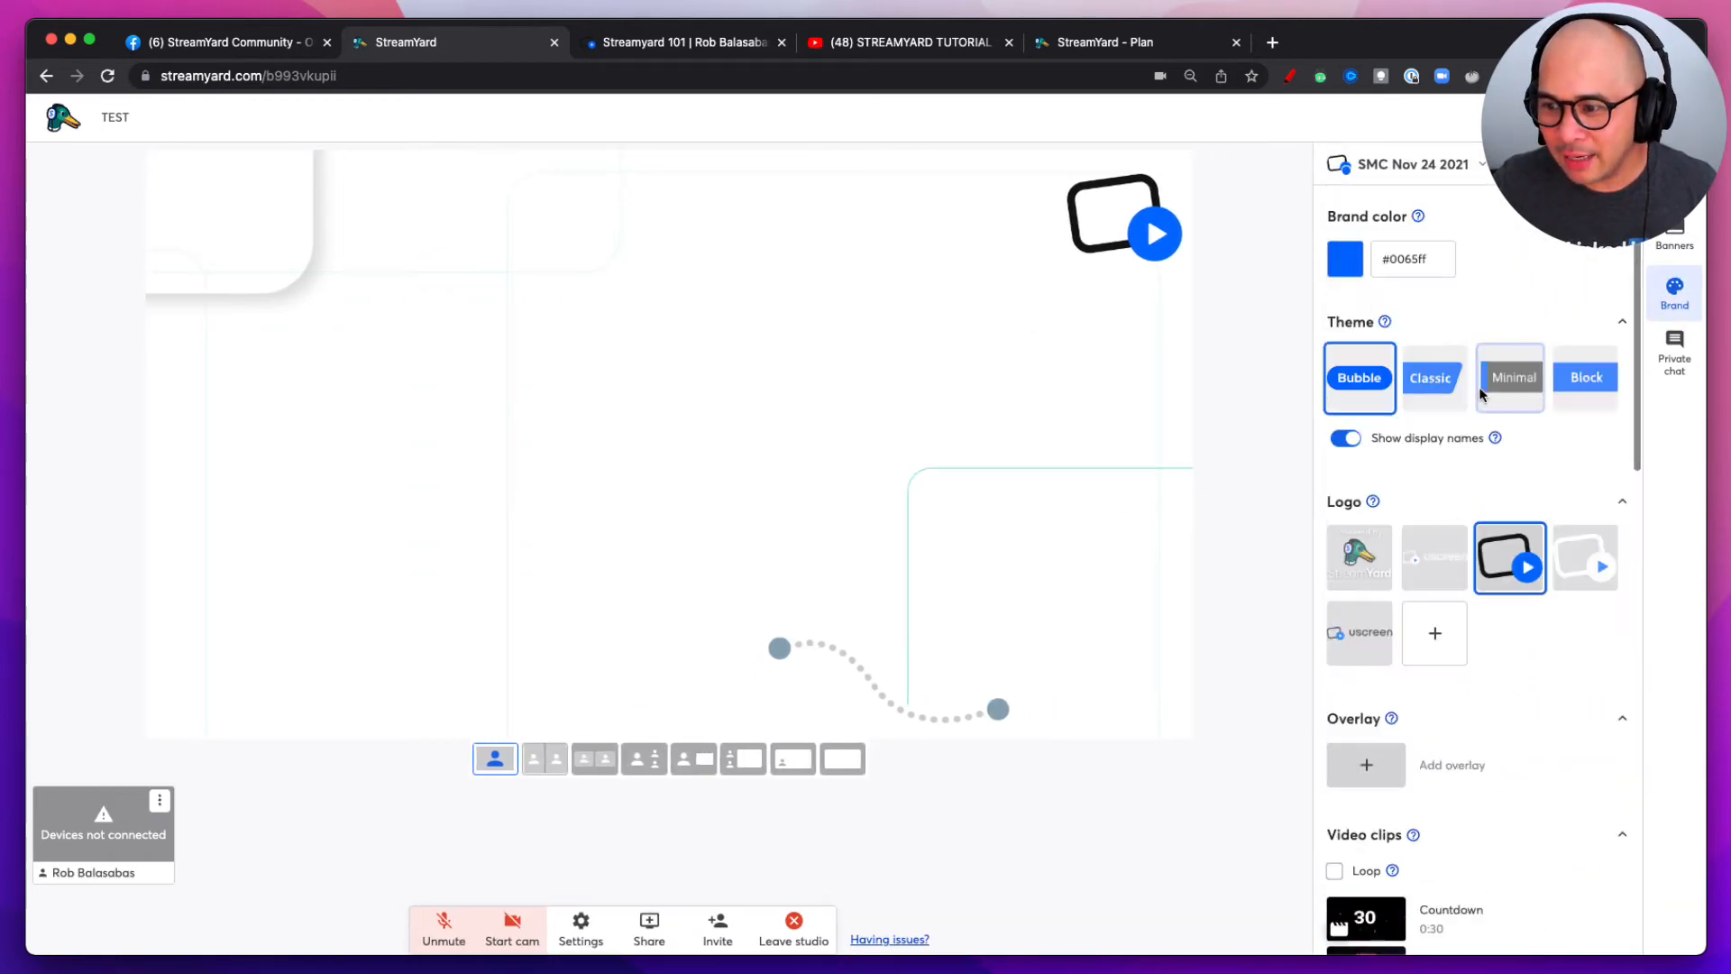
scroll("down", 3)
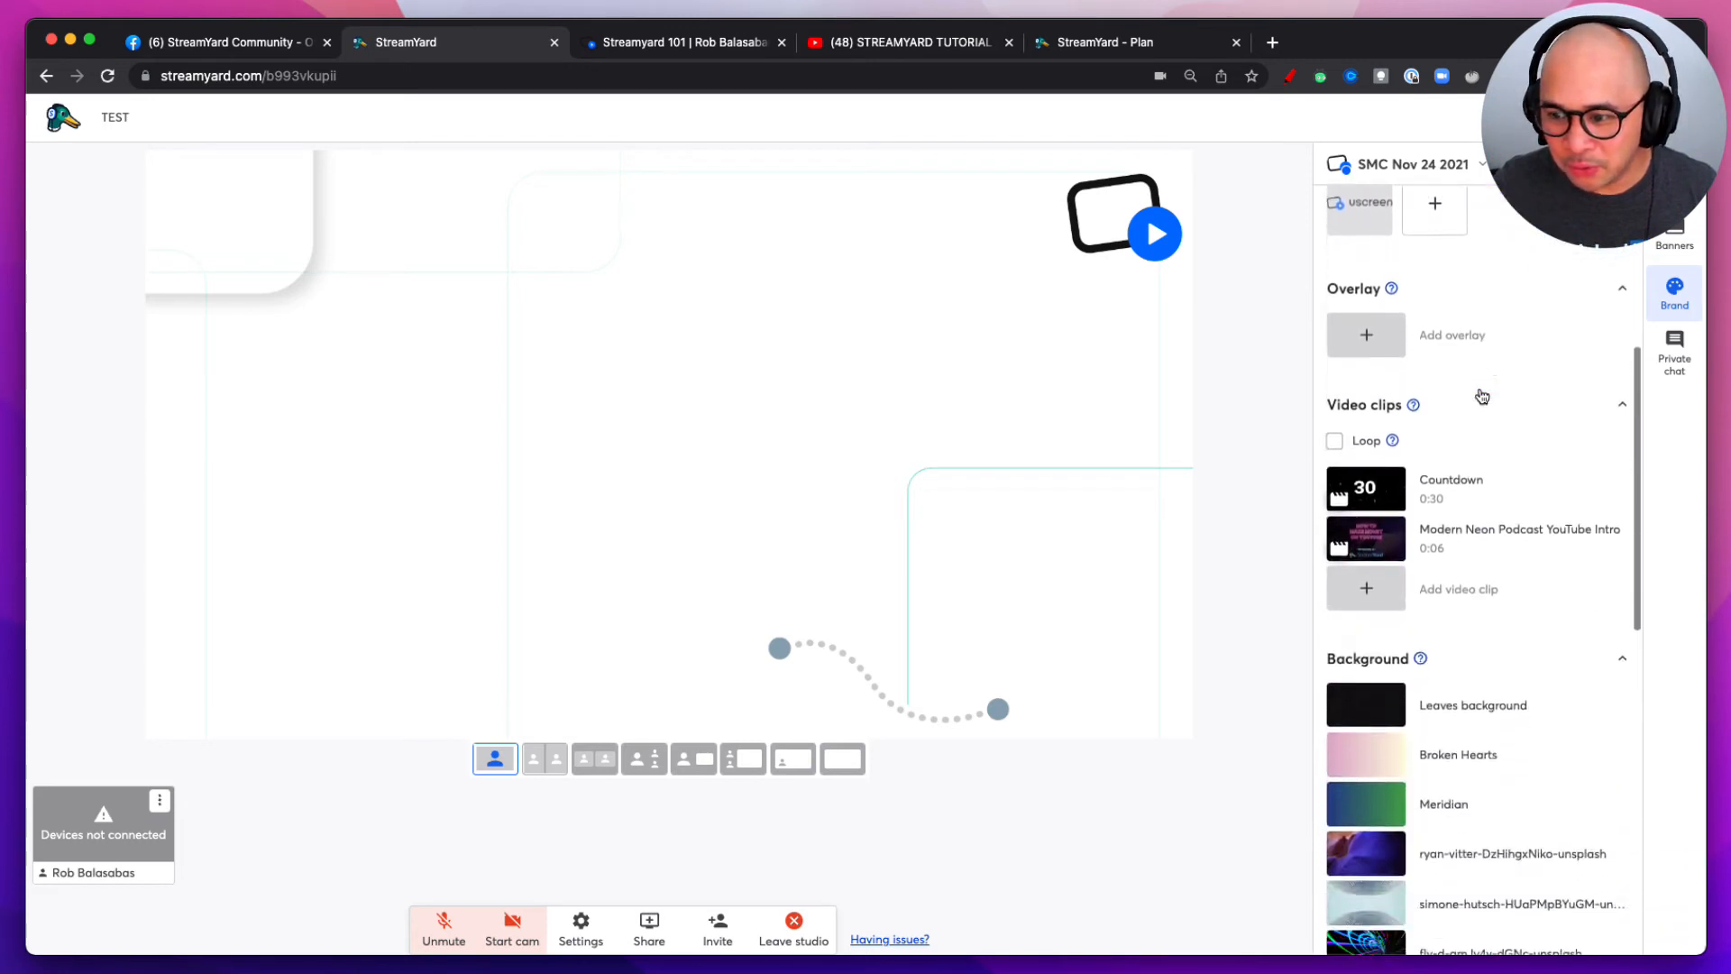
scroll("down", 3)
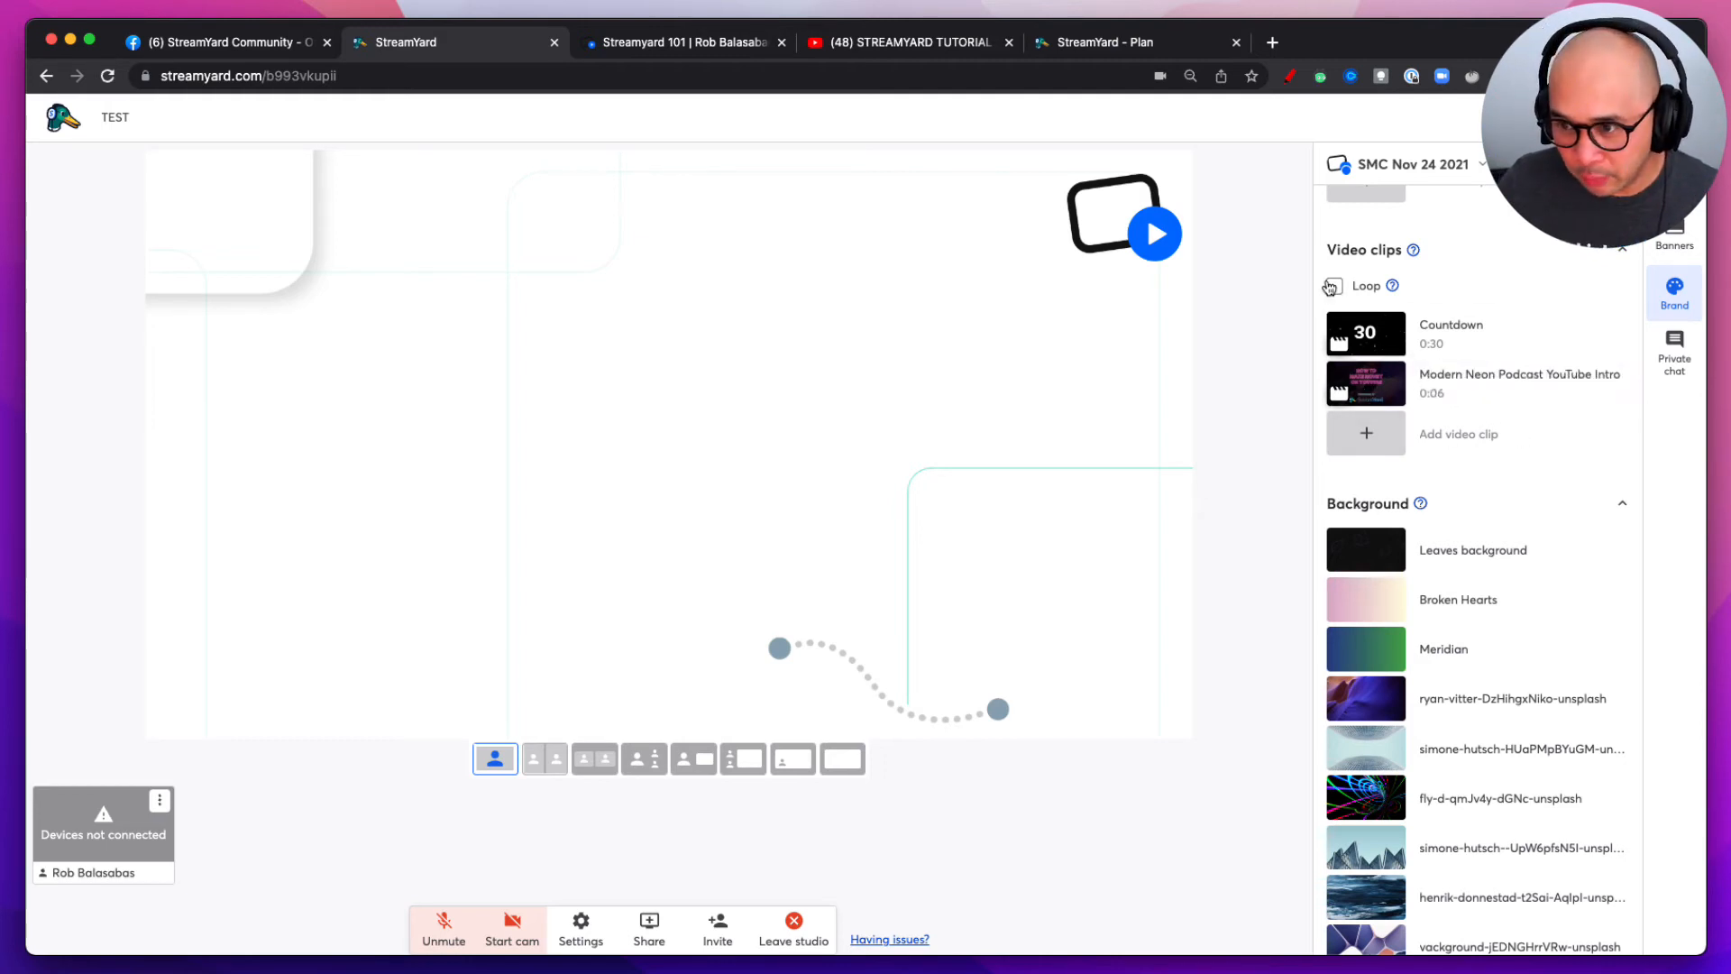
left_click(1365, 383)
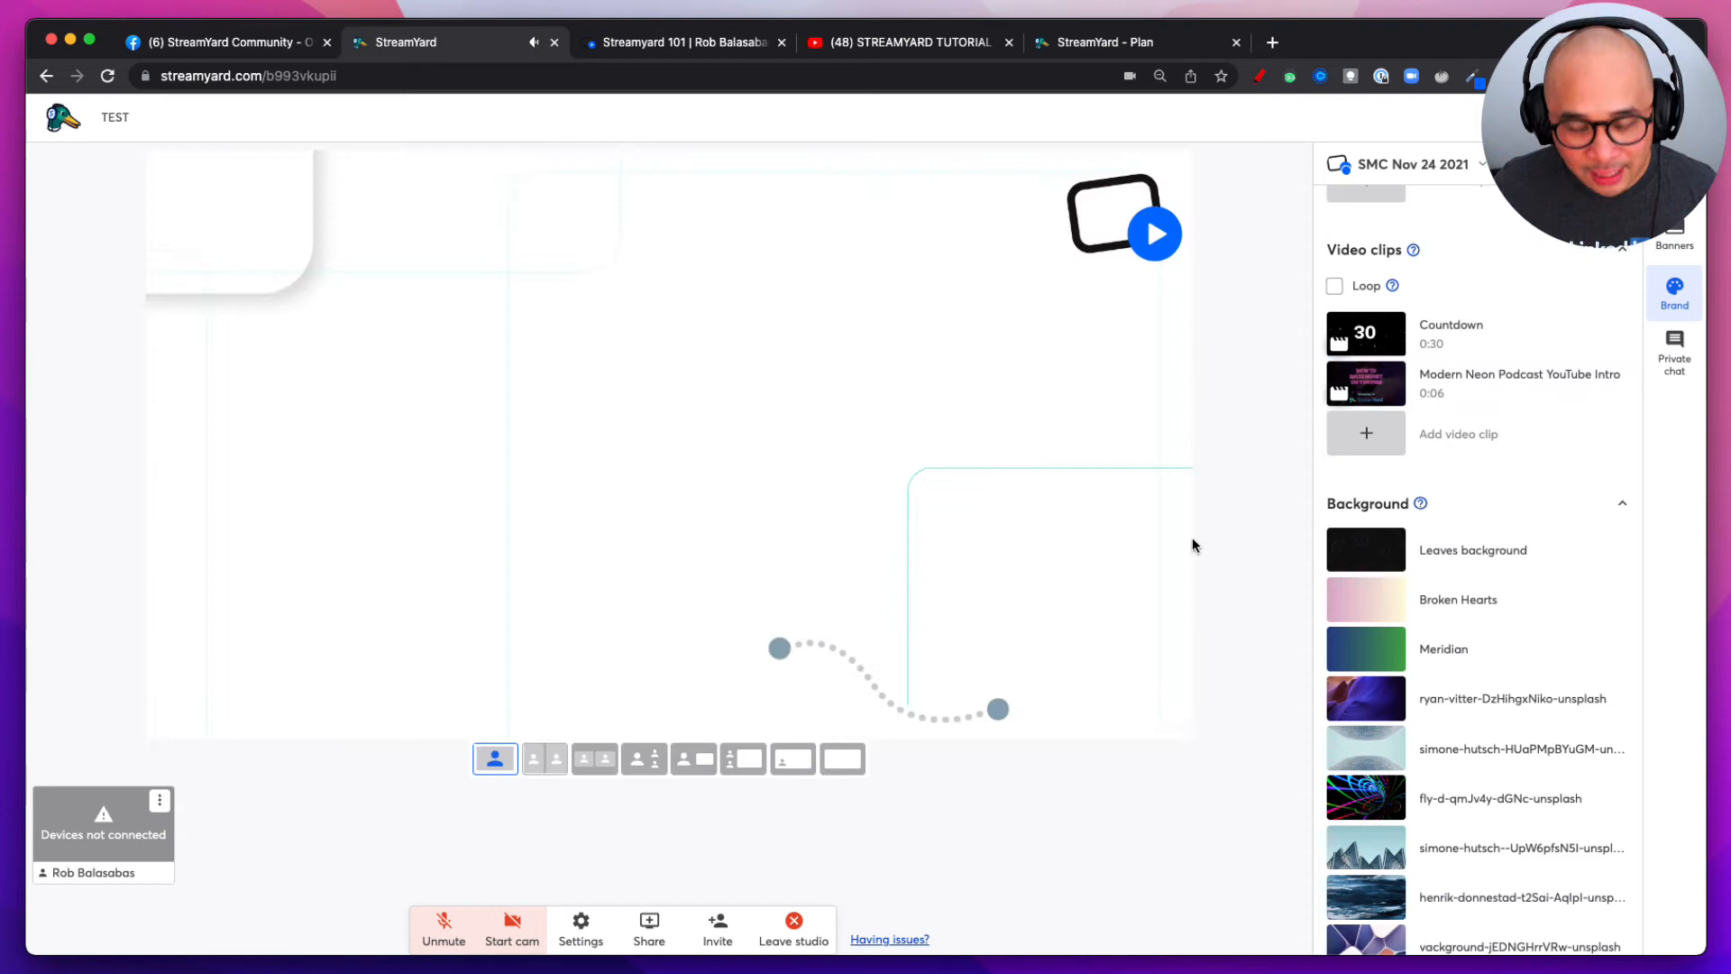
mouse_move(1311, 435)
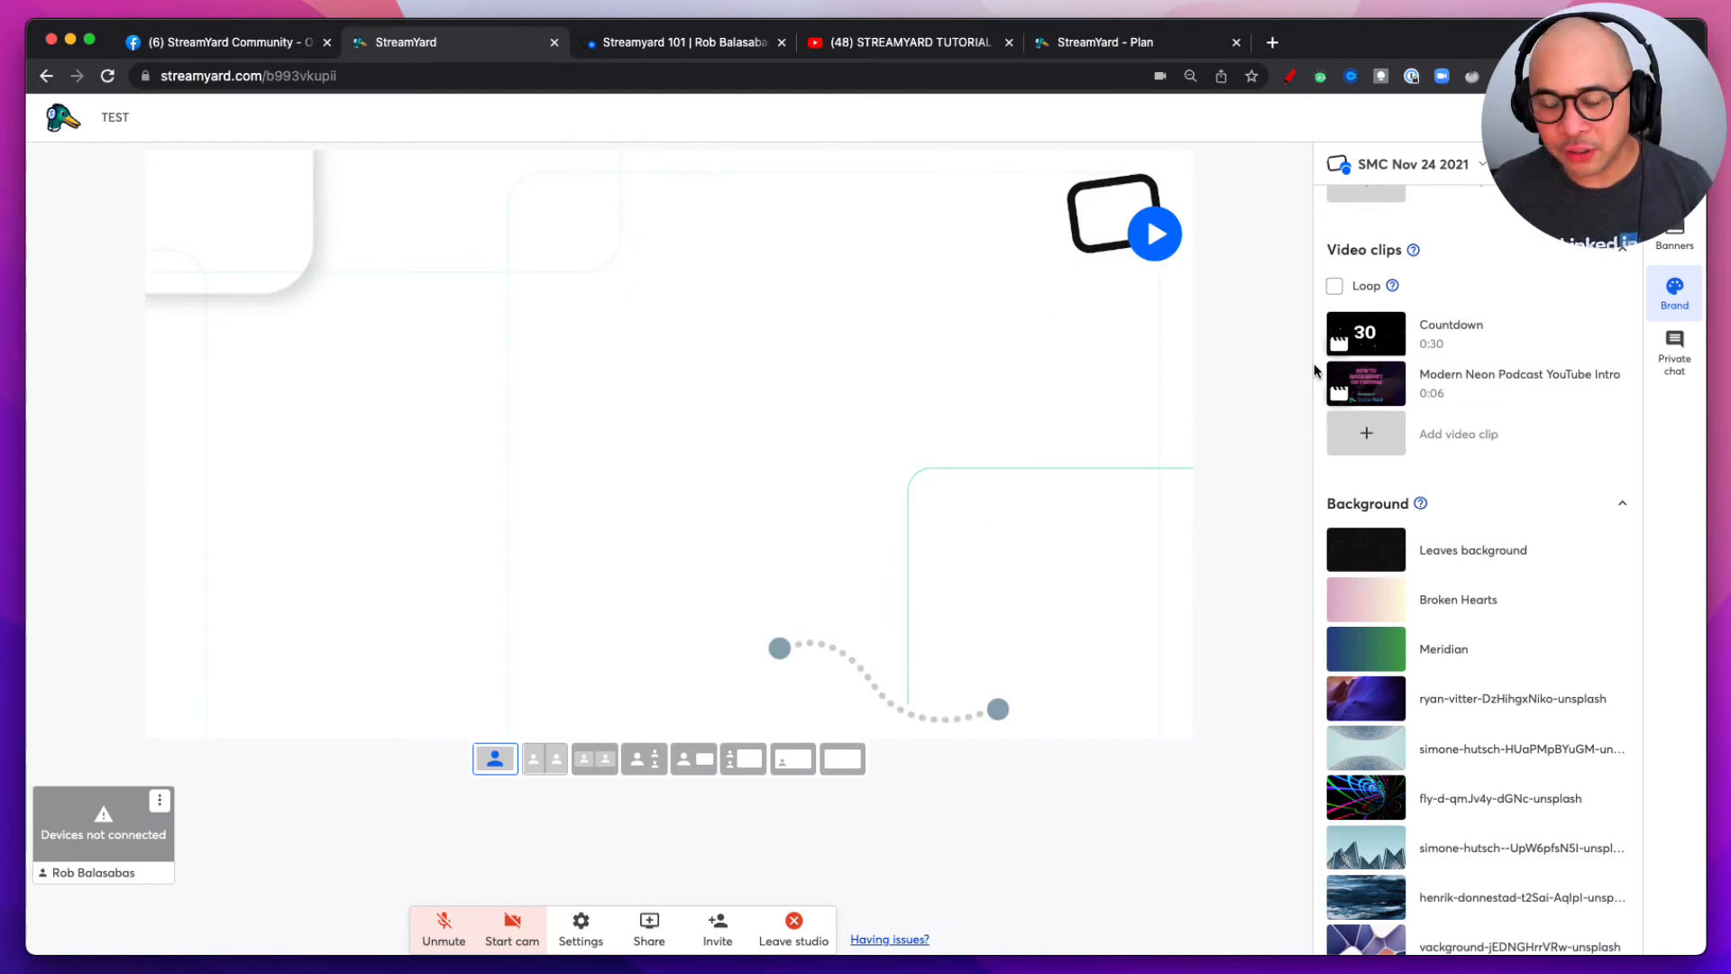
mouse_move(1479, 383)
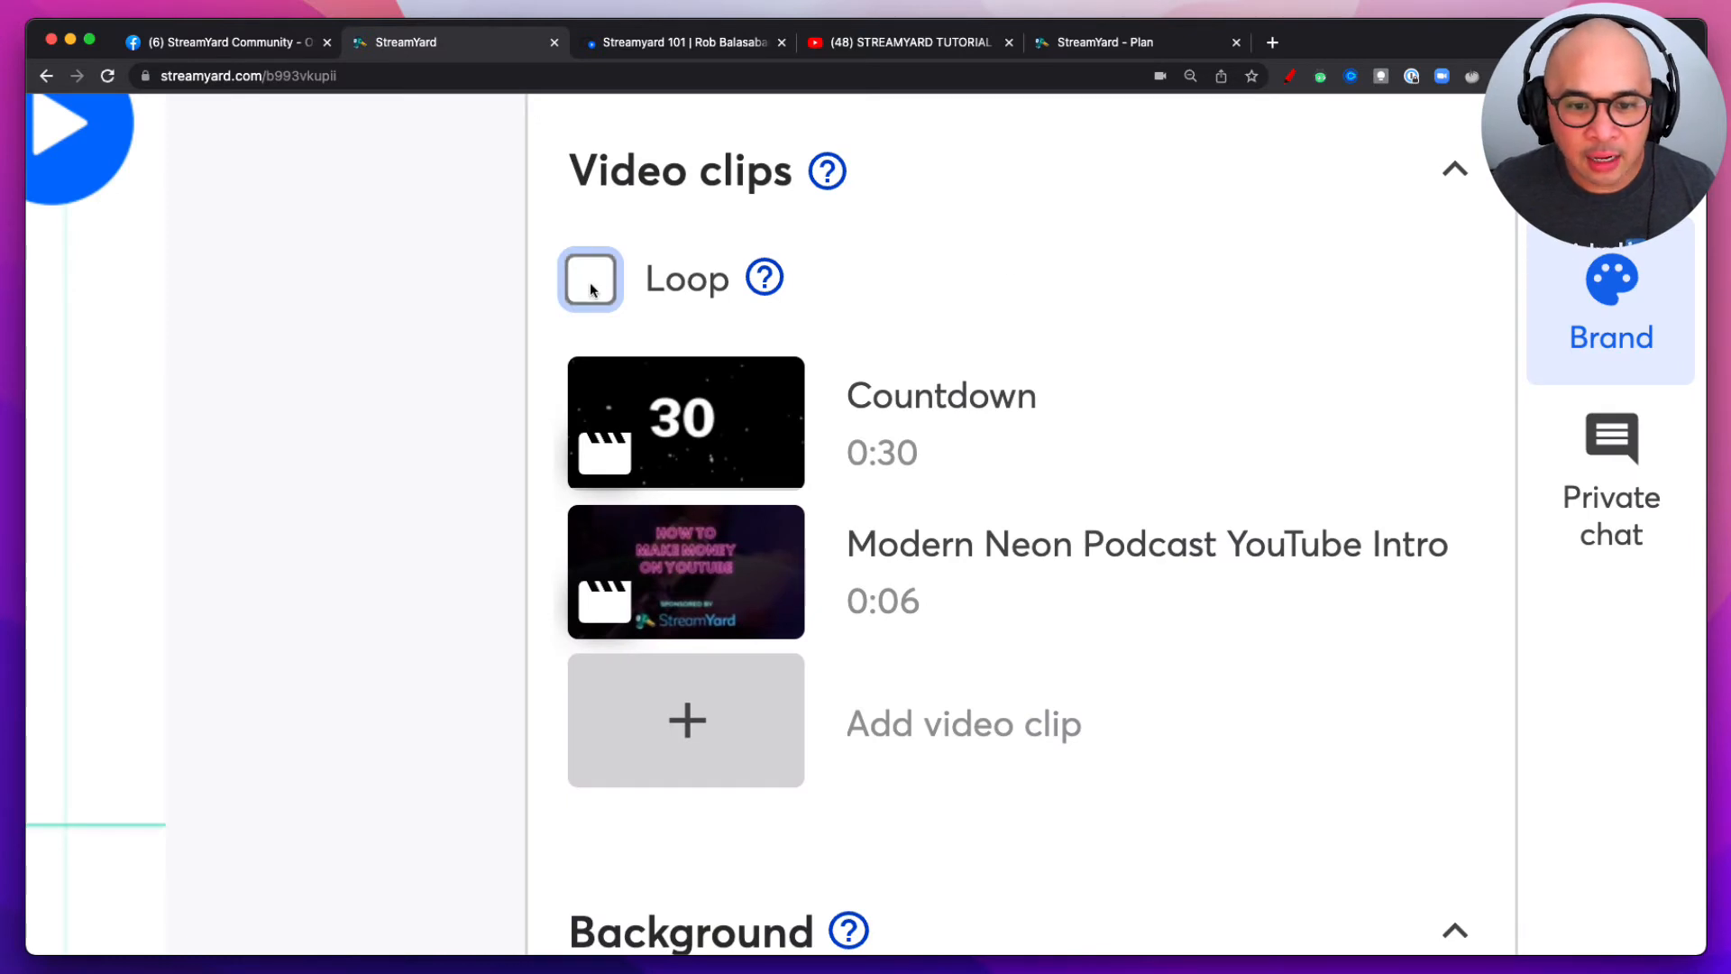
Enable Loop for video clips and show the Modern Neon Podcast YouTube Intro on stage.
left_click(590, 278)
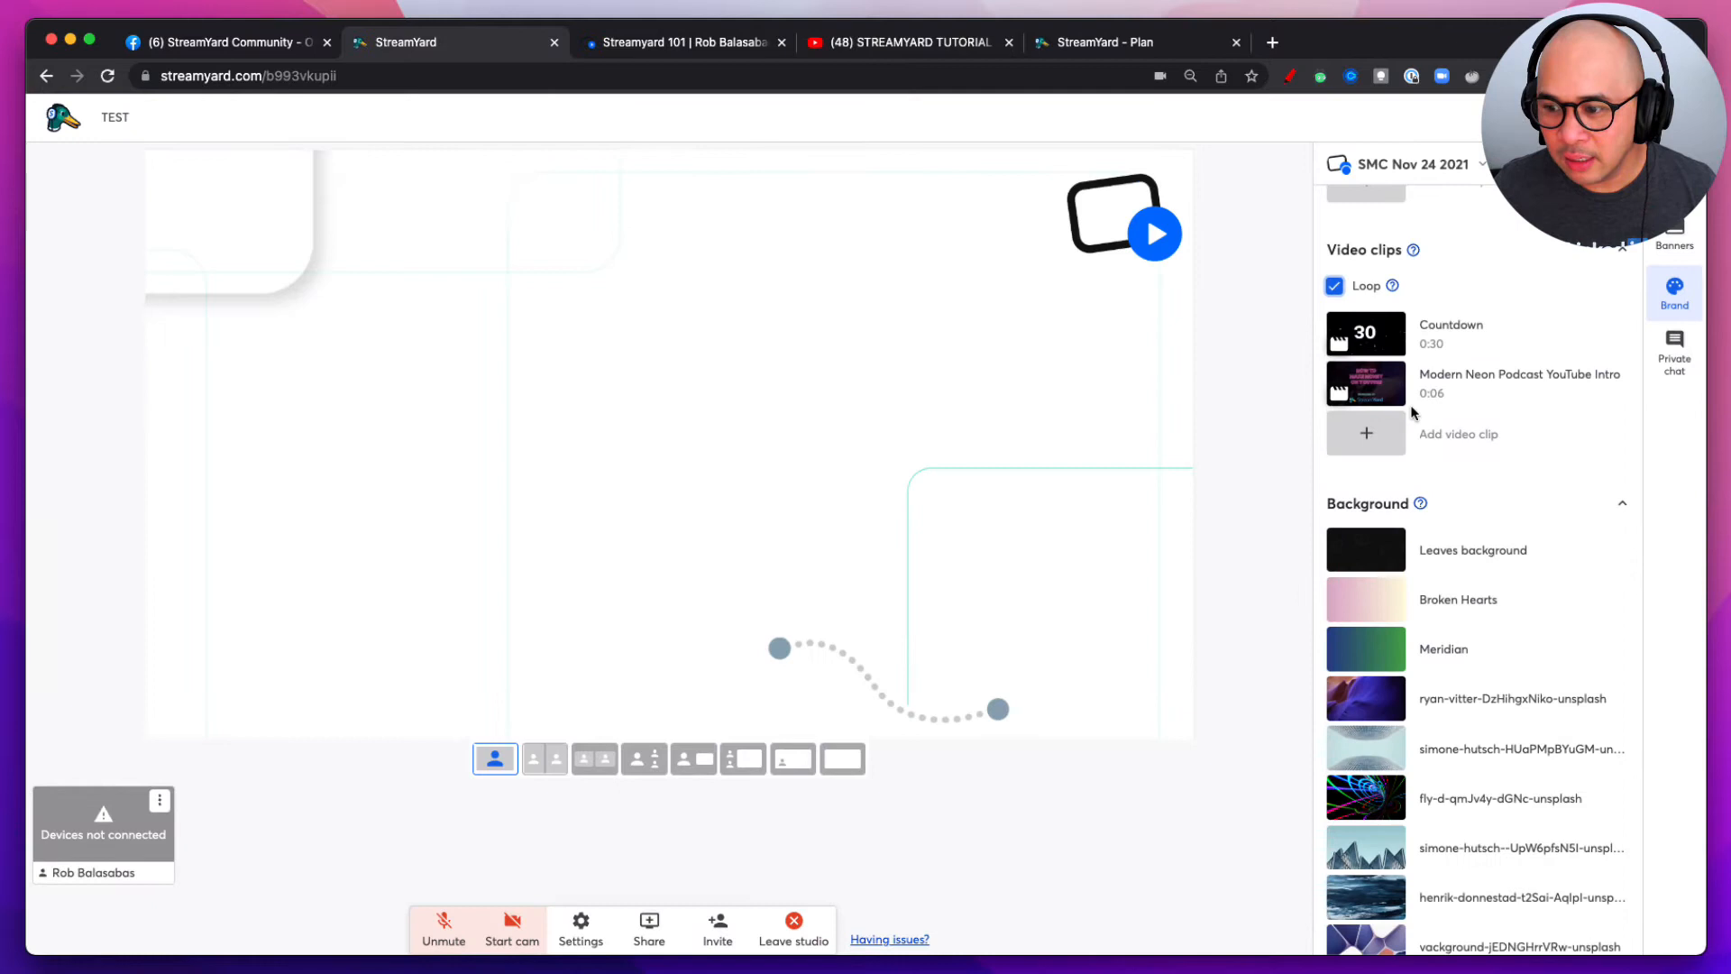
mouse_move(1477, 382)
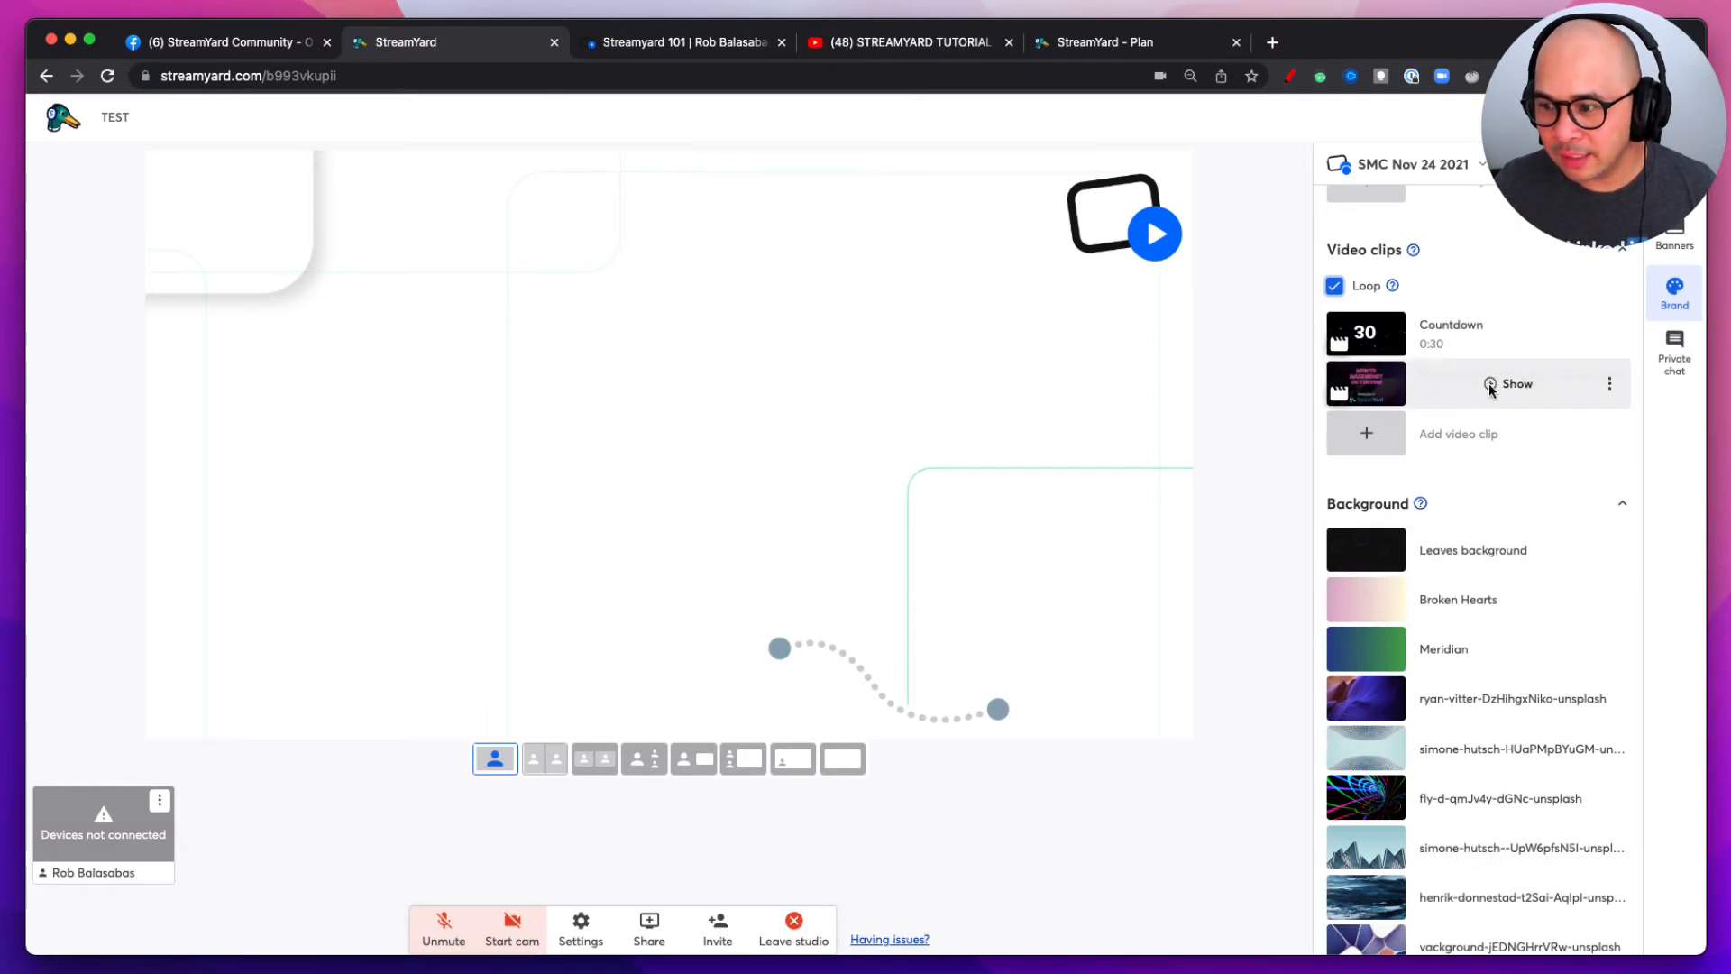
left_click(1509, 382)
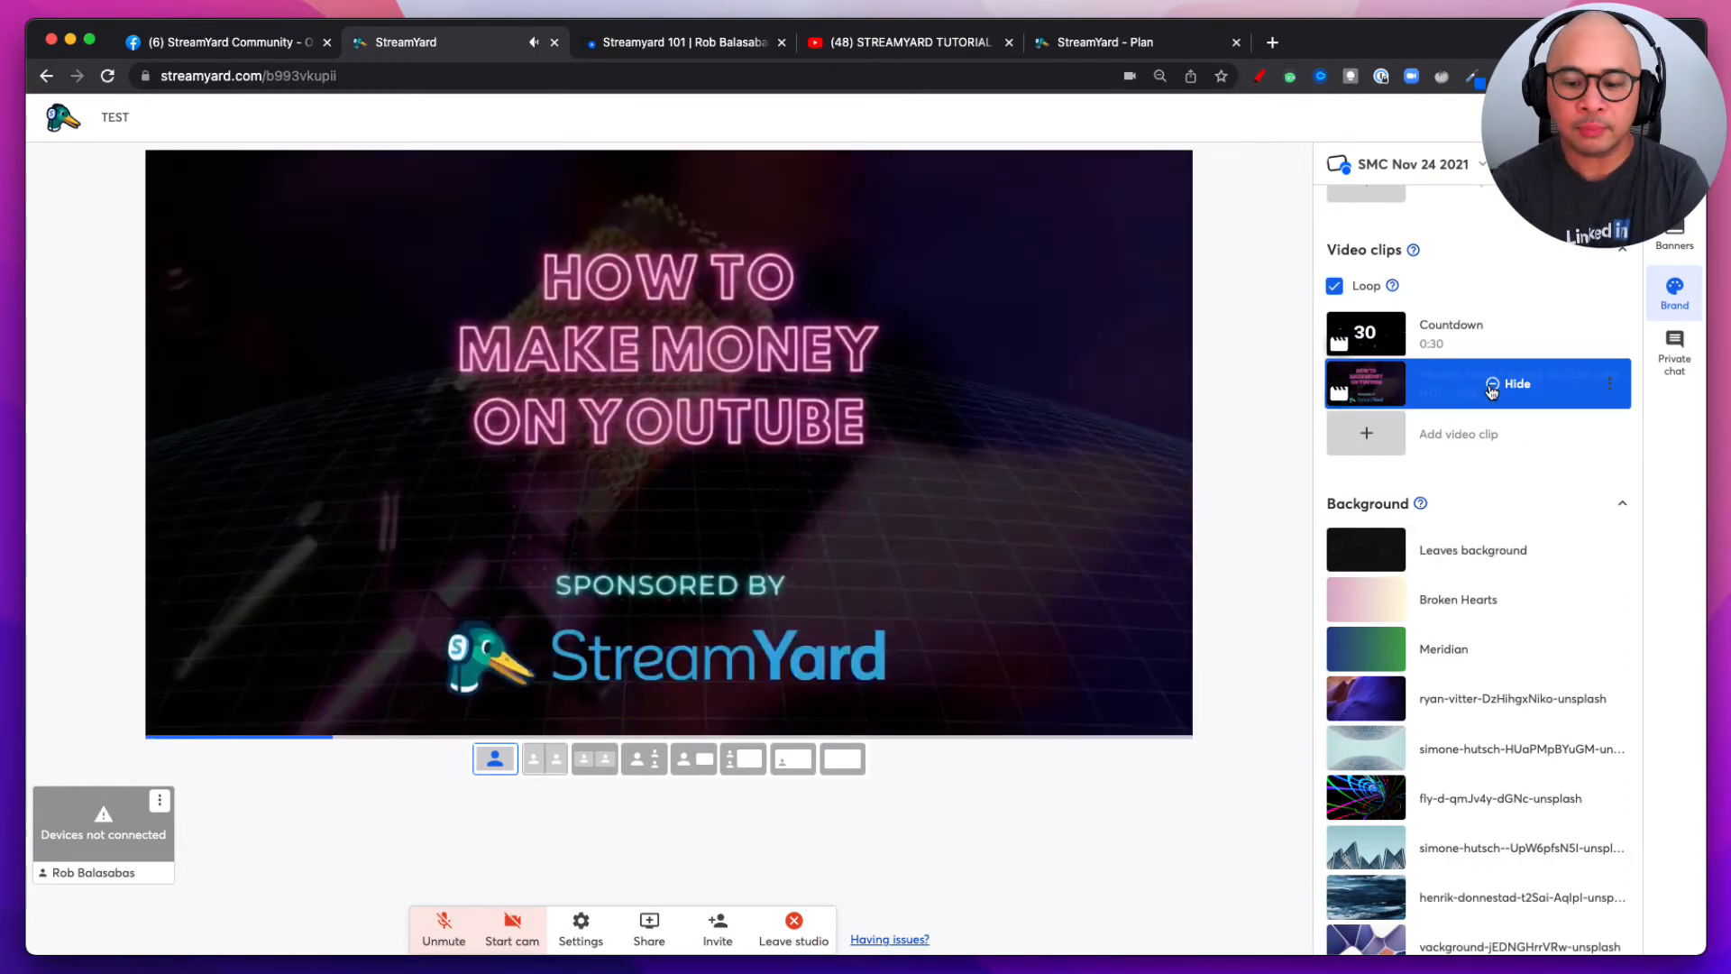